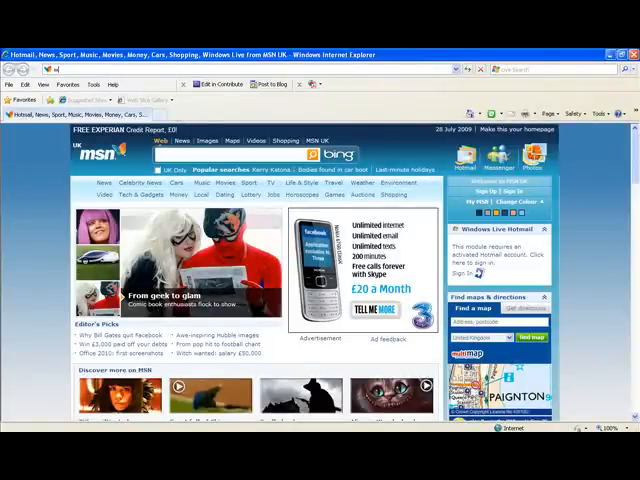
Go to google.co.uk and enter the query 'visual basic 2008 express edition' from the suggestions
{"action": "left_click", "coordinate": [250, 68]}
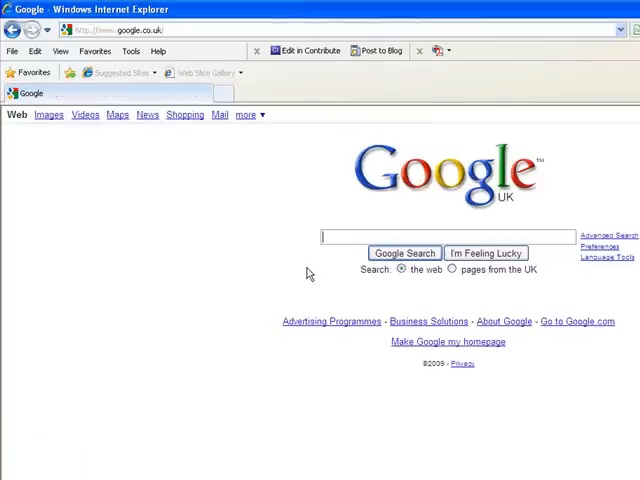
{"action": "type", "text": "int"}
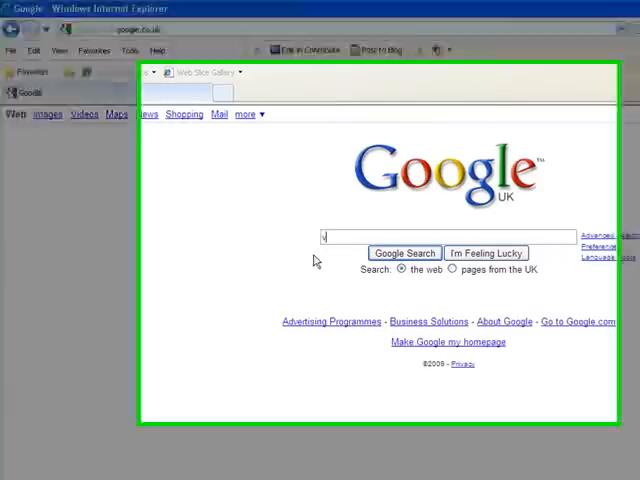
{"action": "type", "text": "visual basic 2008"}
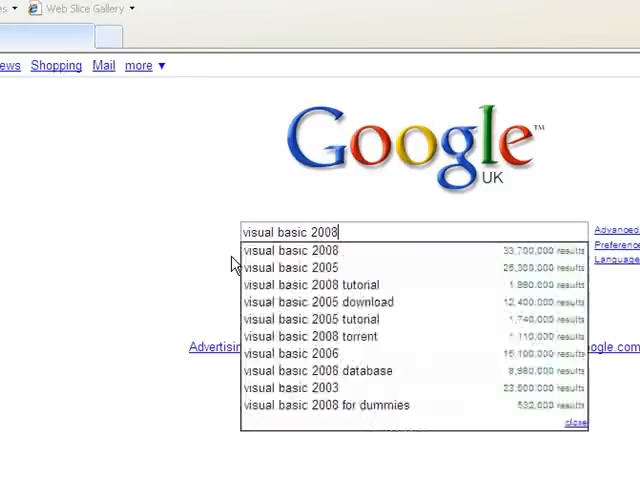
{"action": "type", "text": "express"}
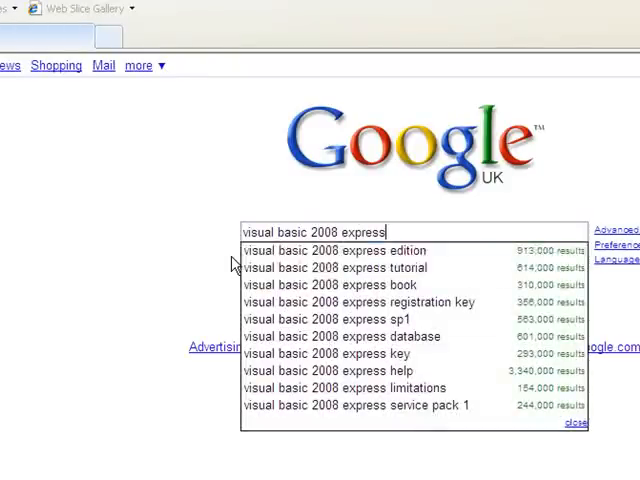
{"action": "left_click", "coordinate": [334, 250]}
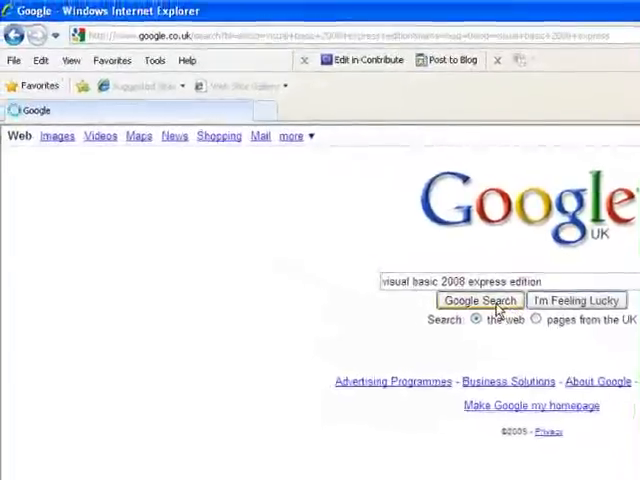
Search, follow the Microsoft Visual Basic 2008 Express Edition result and reach its Download Now section
{"action": "left_click", "coordinate": [478, 300]}
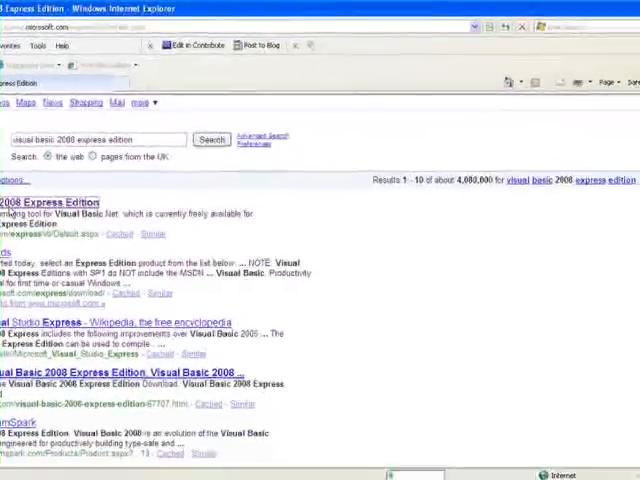
{"action": "left_click", "coordinate": [48, 202]}
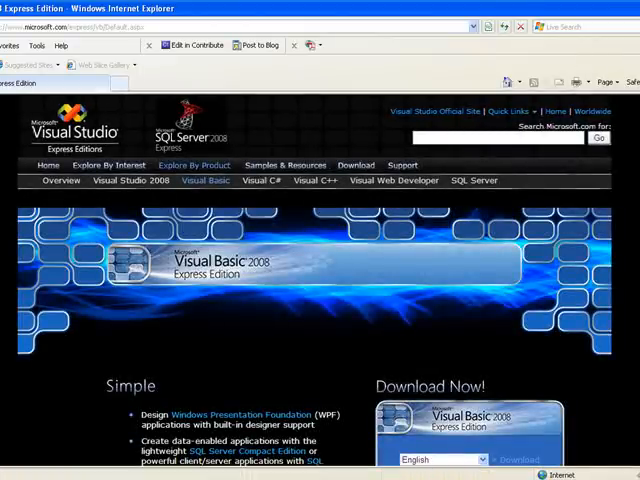
{"action": "scroll", "scroll_direction": "down", "scroll_amount": 3}
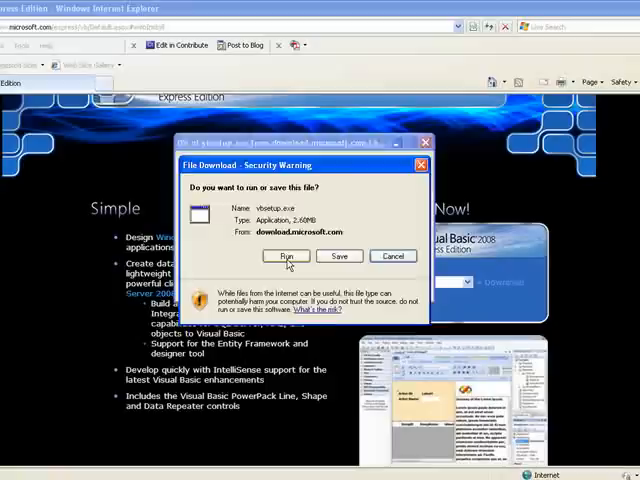
Run vbsetup.exe directly and allow the Microsoft-published installer through the security warning
{"action": "left_click", "coordinate": [288, 256]}
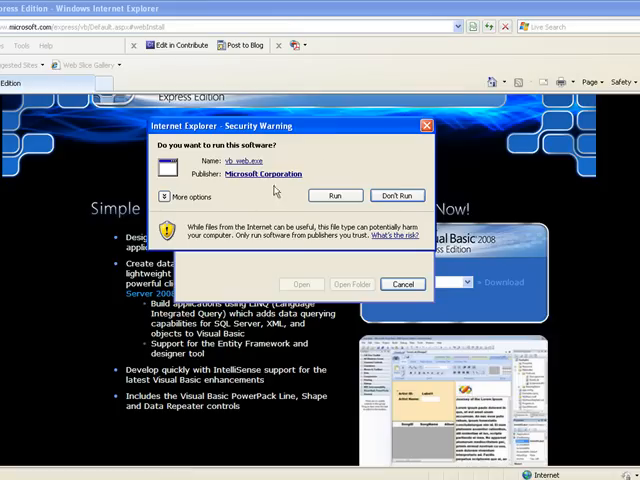
{"action": "left_click", "coordinate": [336, 196]}
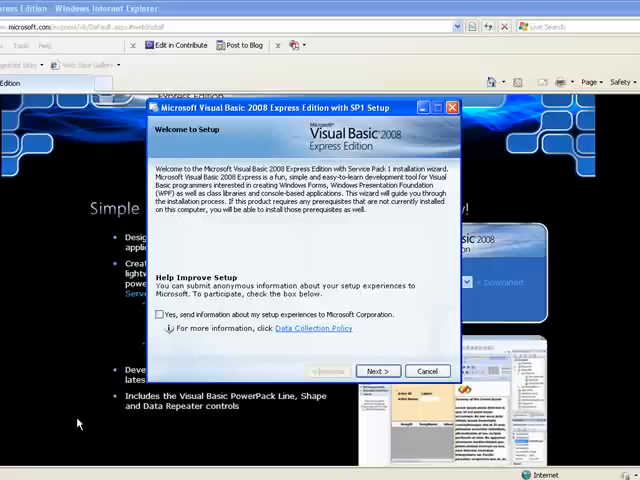
{"action": "mouse_move", "coordinate": [264, 228]}
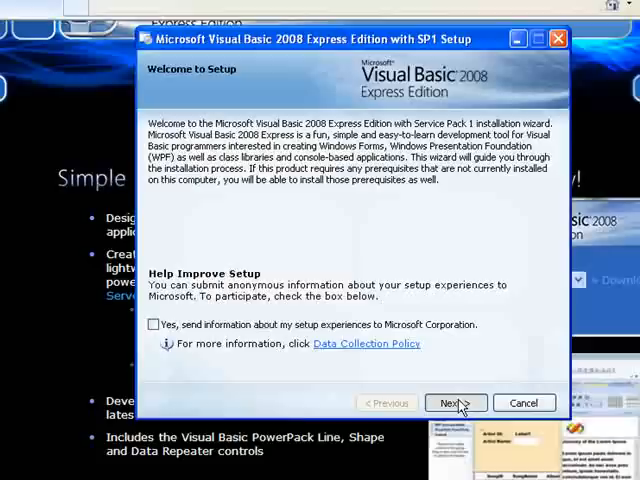
Move past the setup welcome page and accept the license terms
{"action": "left_click", "coordinate": [456, 402]}
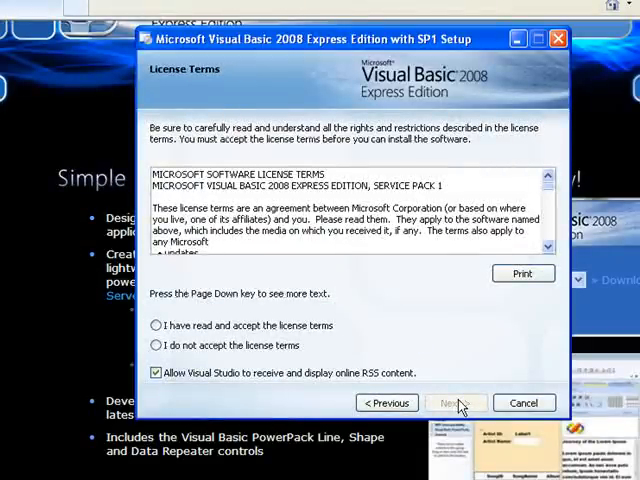
{"action": "left_click", "coordinate": [156, 324]}
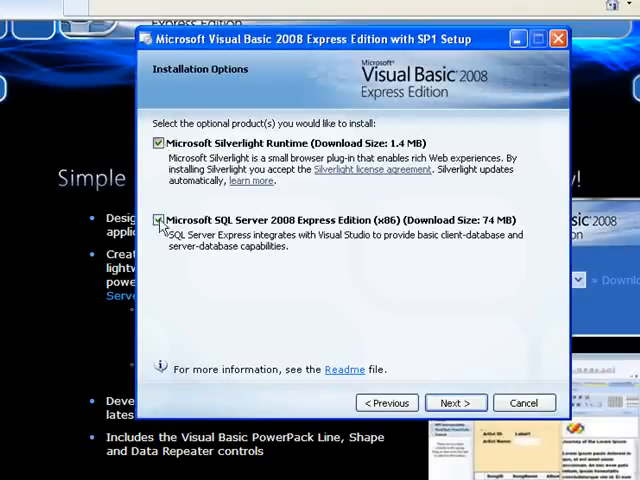
Deselect SQL Server 2008 Express, keep Silverlight Runtime, and continue to the Destination Folder page
{"action": "left_click", "coordinate": [158, 220]}
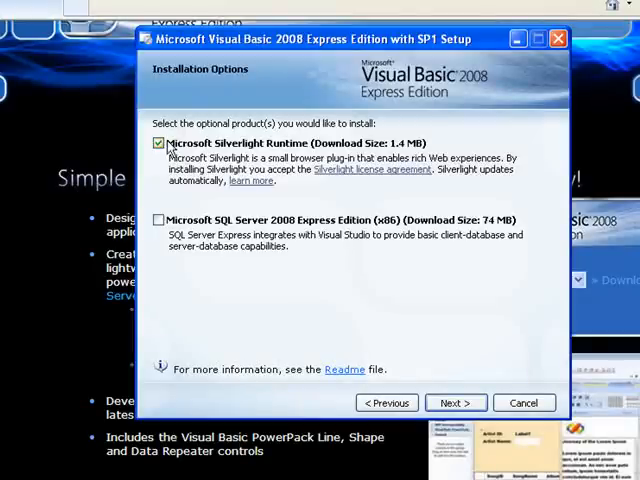
{"action": "left_click", "coordinate": [160, 144]}
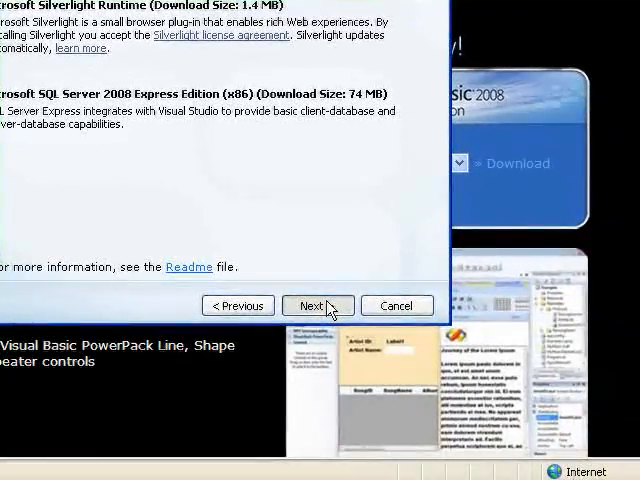
{"action": "mouse_move", "coordinate": [386, 352]}
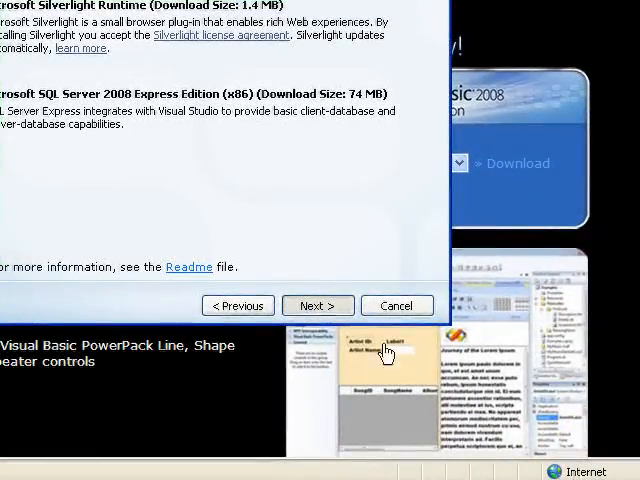
{"action": "left_click", "coordinate": [318, 304]}
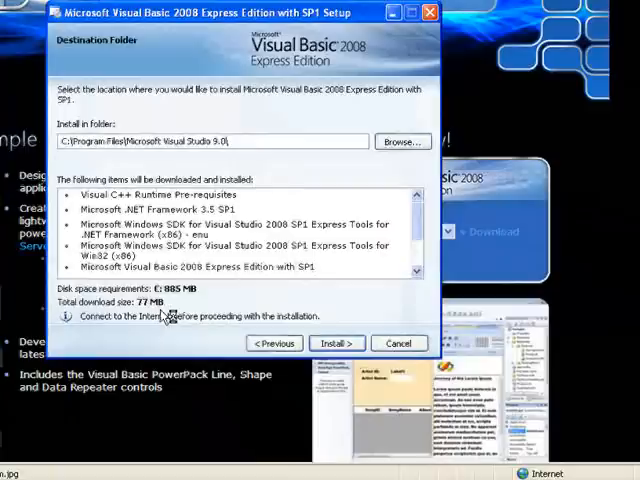
{"action": "mouse_move", "coordinate": [122, 334]}
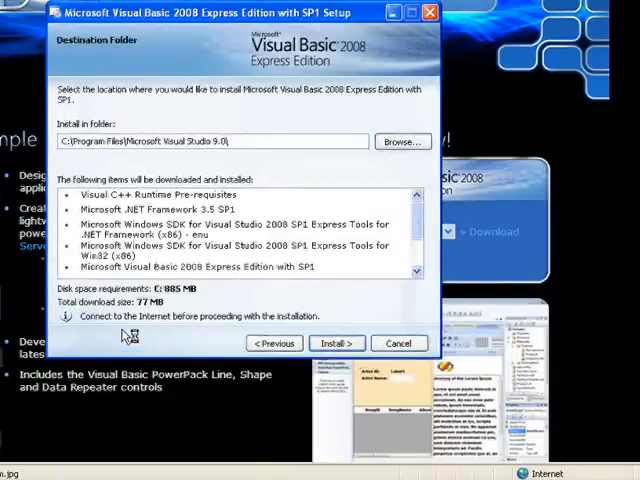
{"action": "mouse_move", "coordinate": [270, 320]}
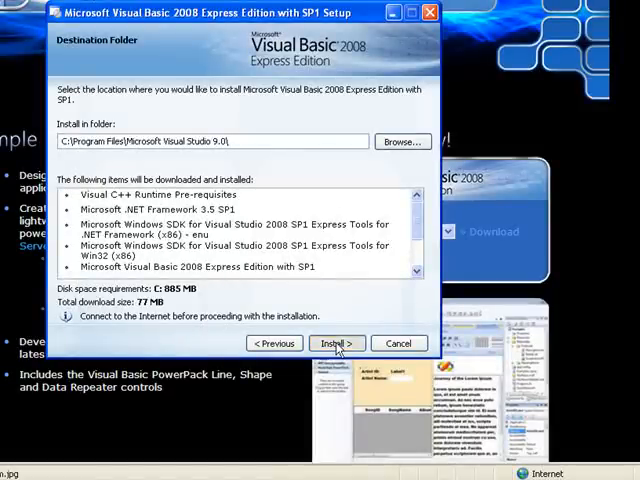
Install into the default C:\Program Files\Microsoft Visual Studio 9.0\ folder
{"action": "left_click", "coordinate": [332, 344]}
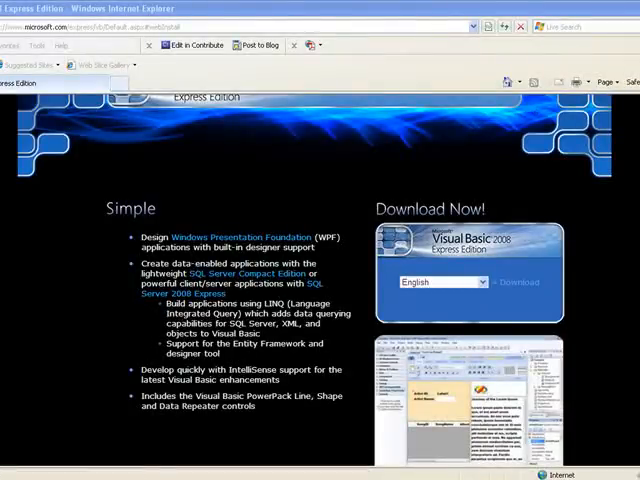
Close the Internet Explorer window showing the Express Edition page
{"action": "left_click", "coordinate": [524, 10]}
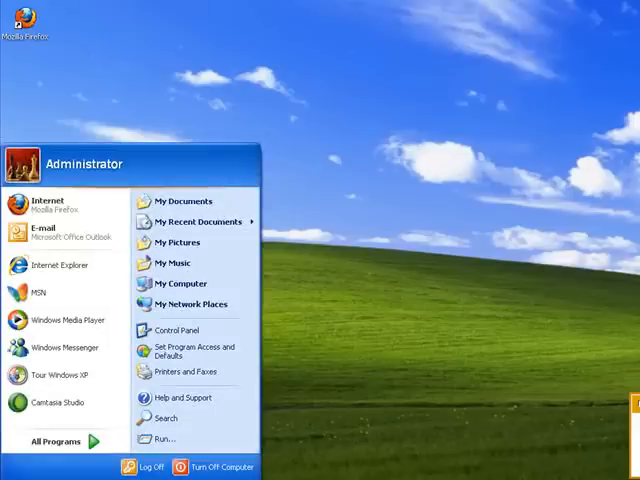
Launch Microsoft Visual Basic 2008 Express Edition from All Programs
{"action": "left_click", "coordinate": [56, 440]}
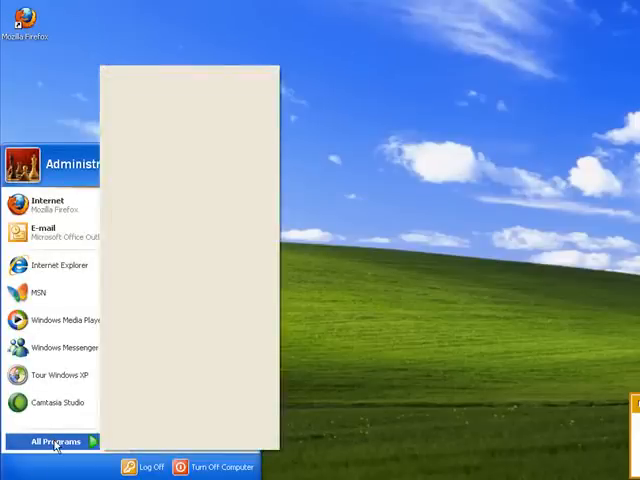
{"action": "left_click", "coordinate": [56, 440]}
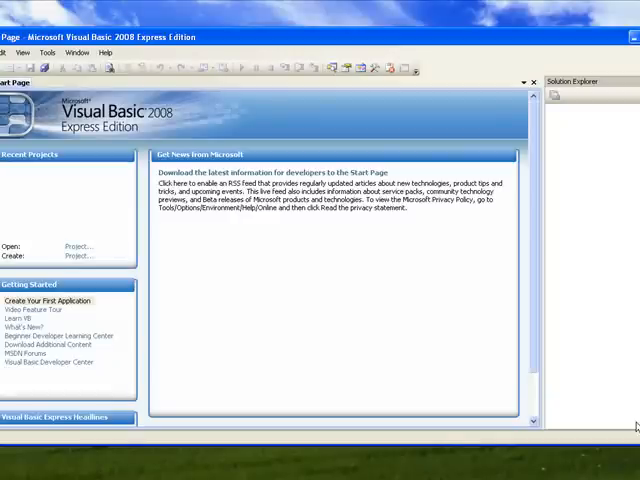
{"action": "mouse_move", "coordinate": [240, 240]}
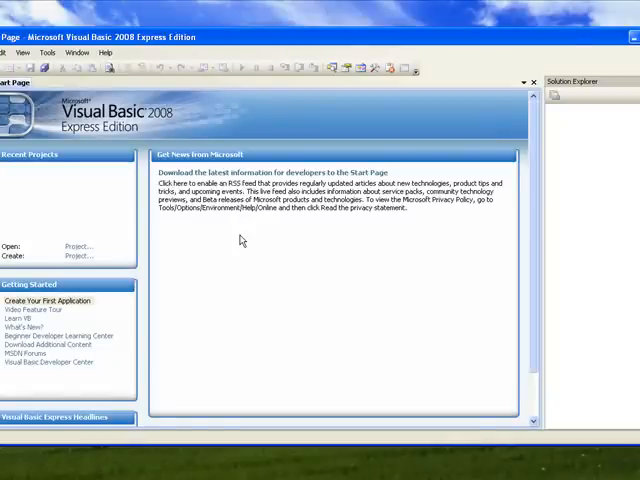